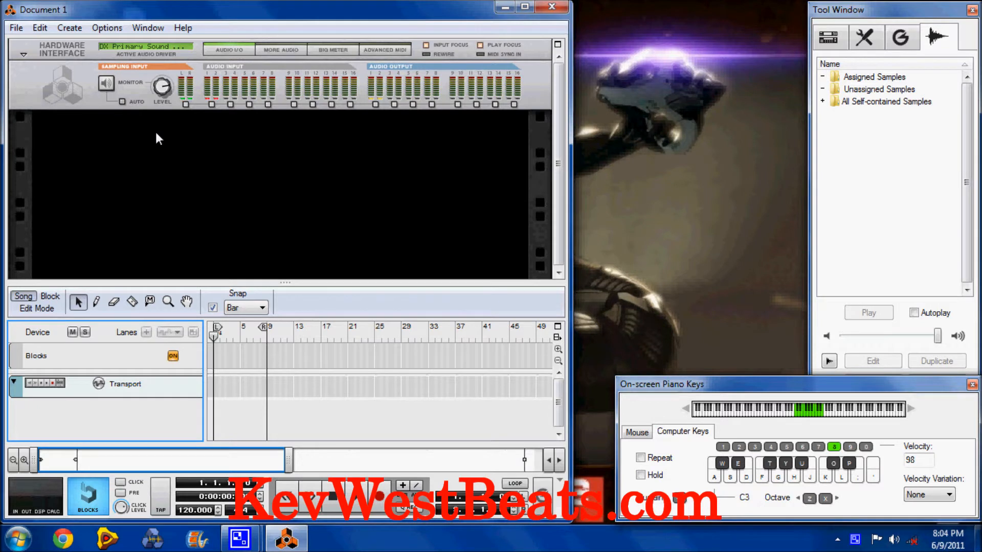
mouse_move(929, 259)
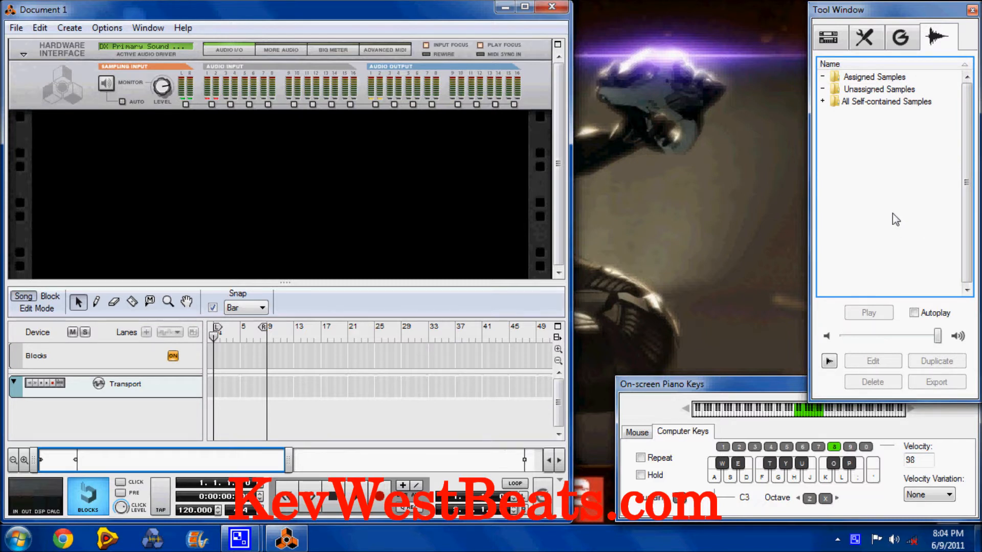
Show the Device Palette and scroll the Instruments list down to Kong Drum Designer.
click(901, 37)
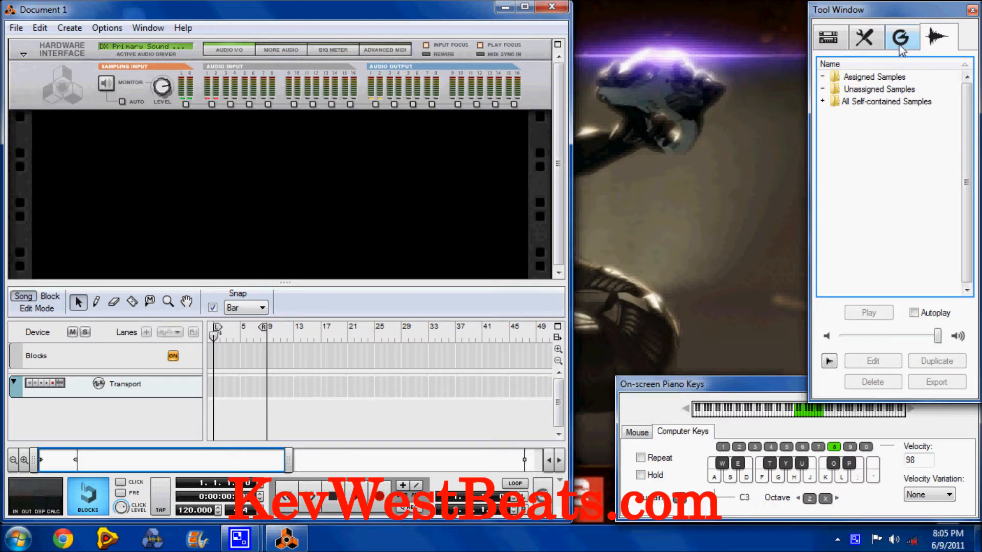
click(828, 37)
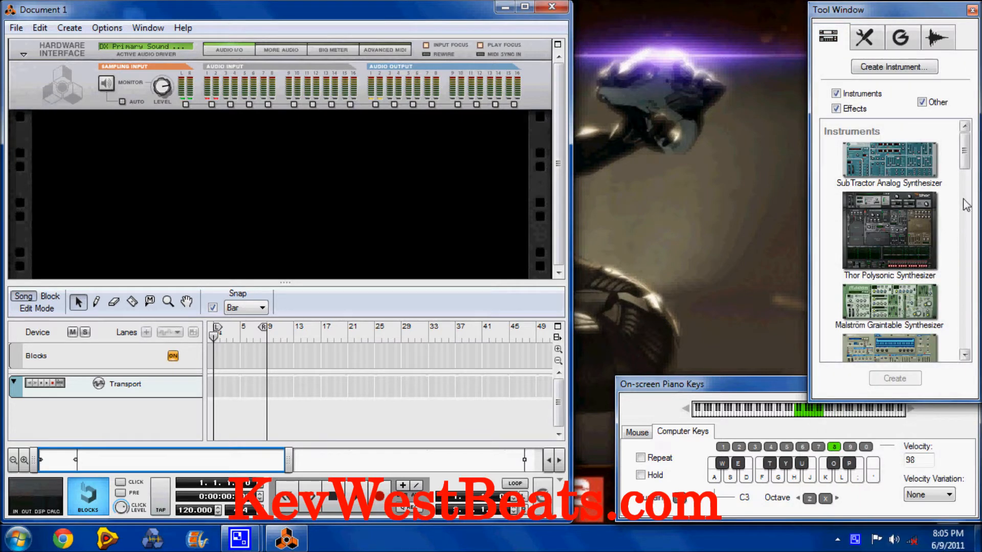
scroll(down, 3)
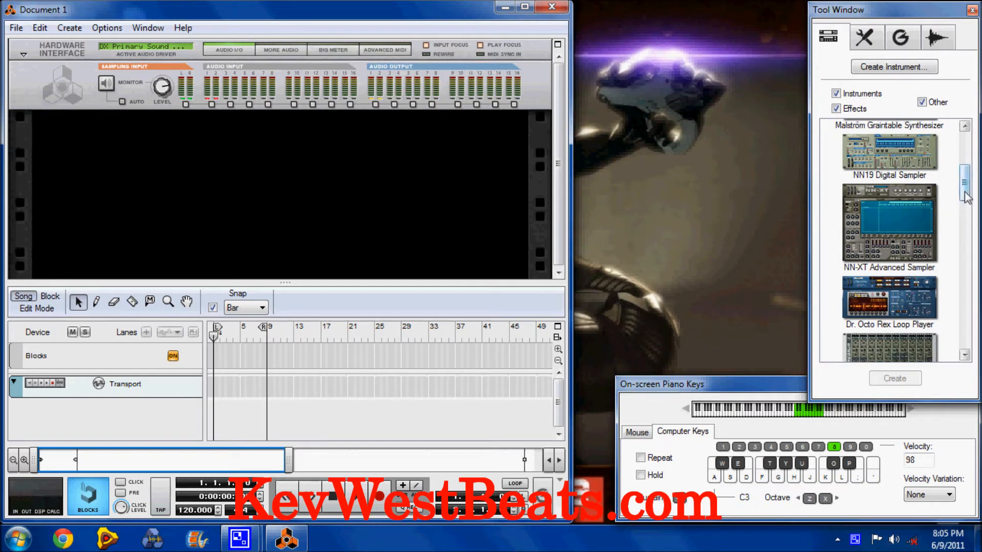
scroll(down, 3)
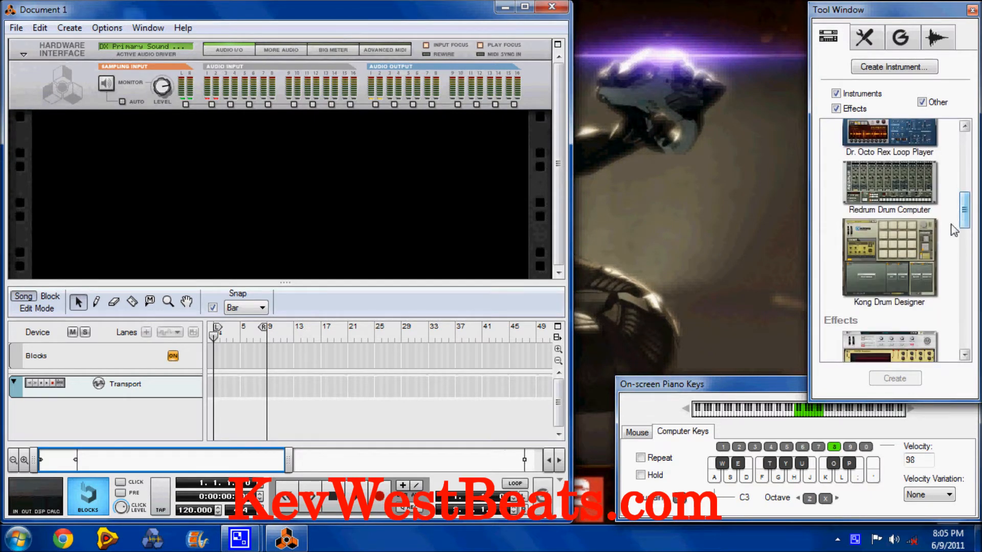
Create a Kong Drum Designer and load The Headhunters - God Made Me Funky onto drum 1.
double_click(888, 259)
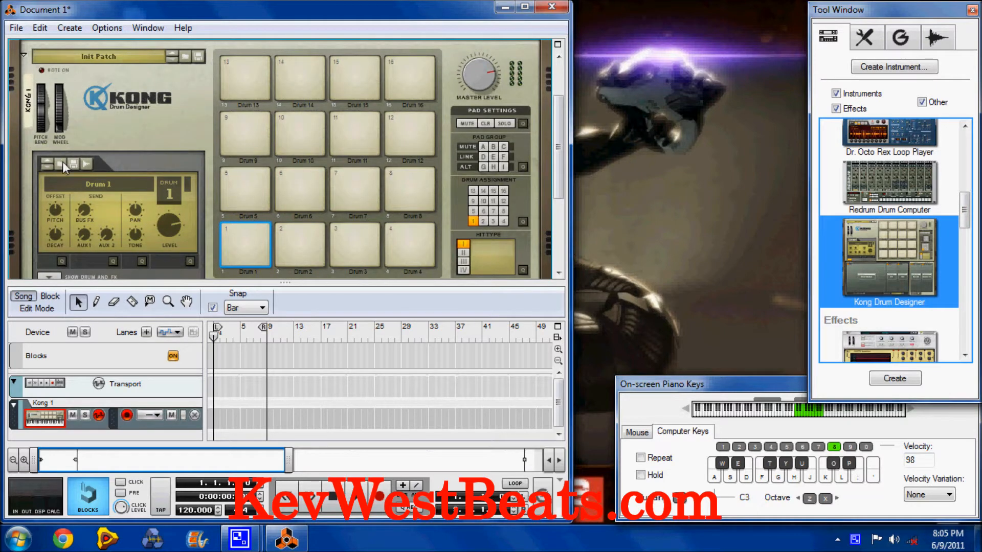
mouse_move(59, 166)
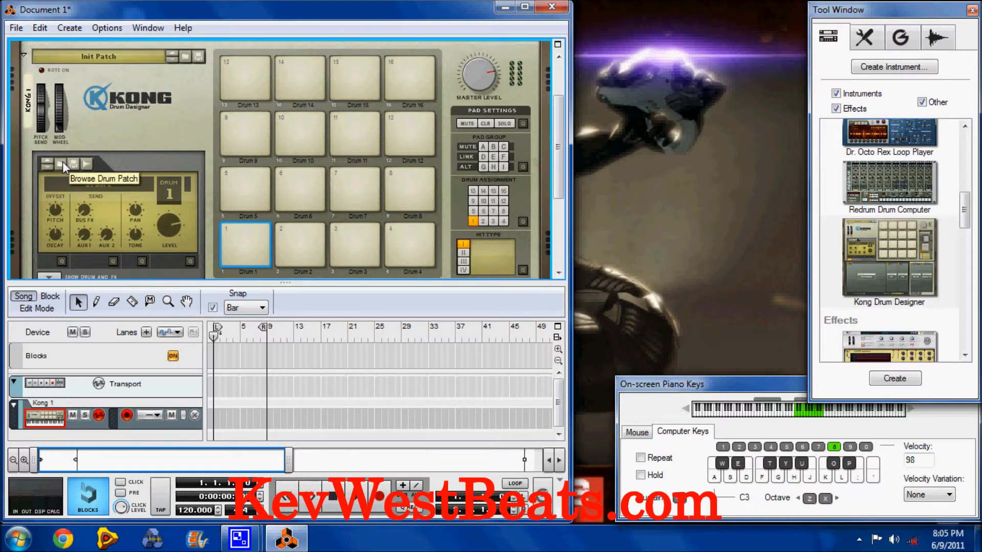
click(61, 164)
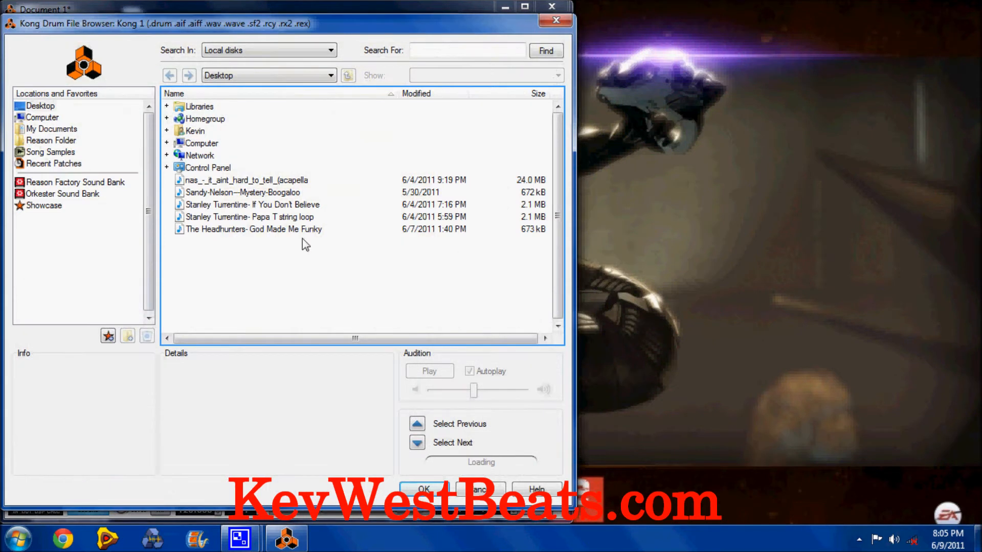
click(253, 228)
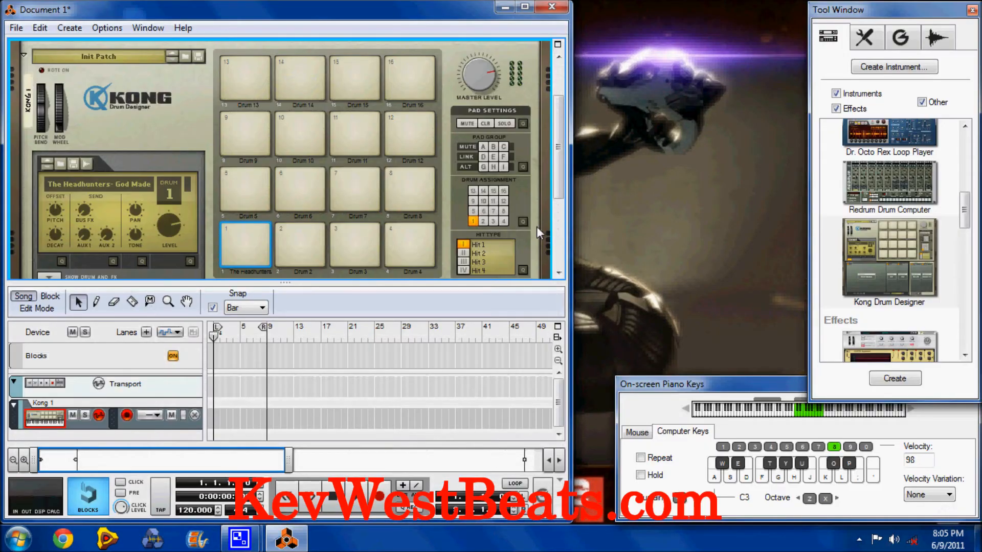
mouse_move(770, 144)
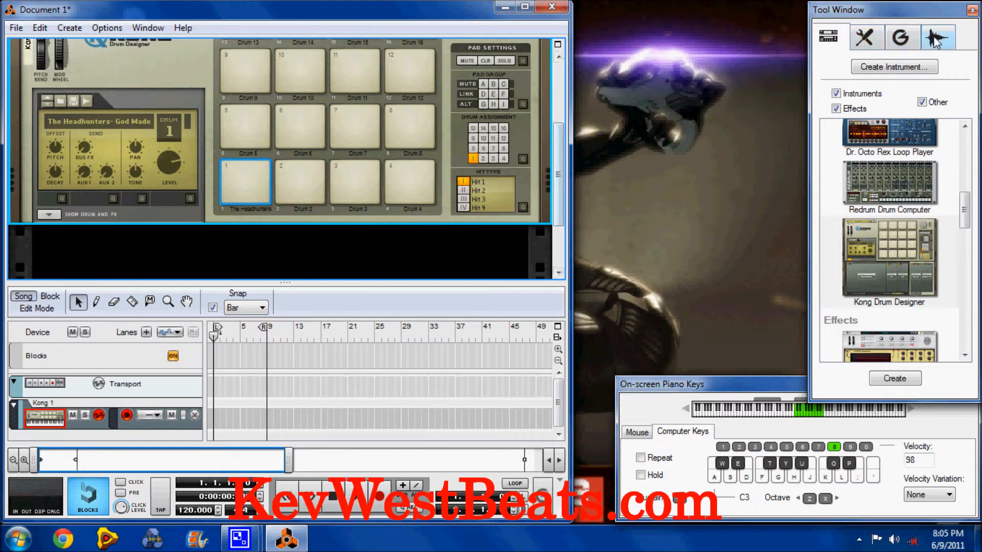
In Song Samples, select Kong 1's Headhunters sample and duplicate it several times.
click(937, 37)
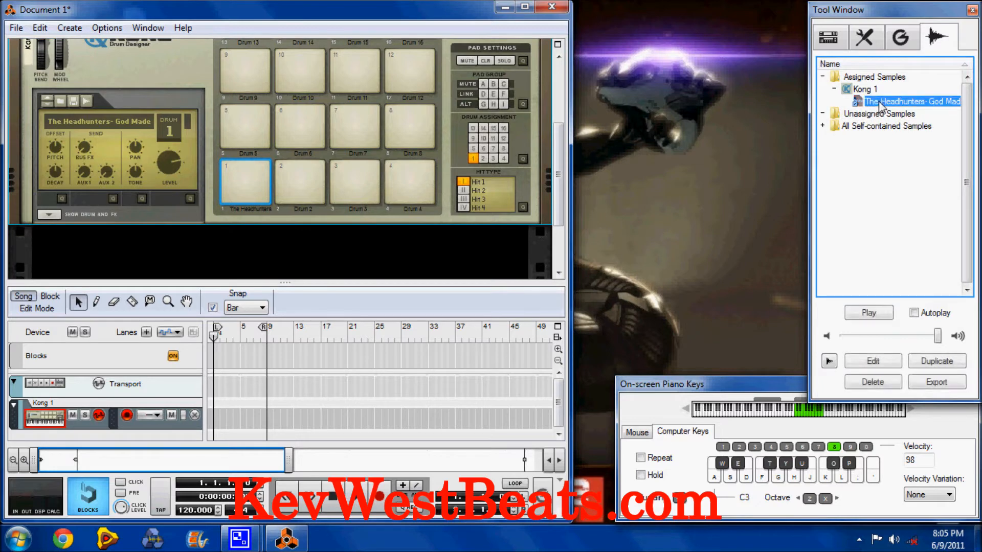
click(936, 361)
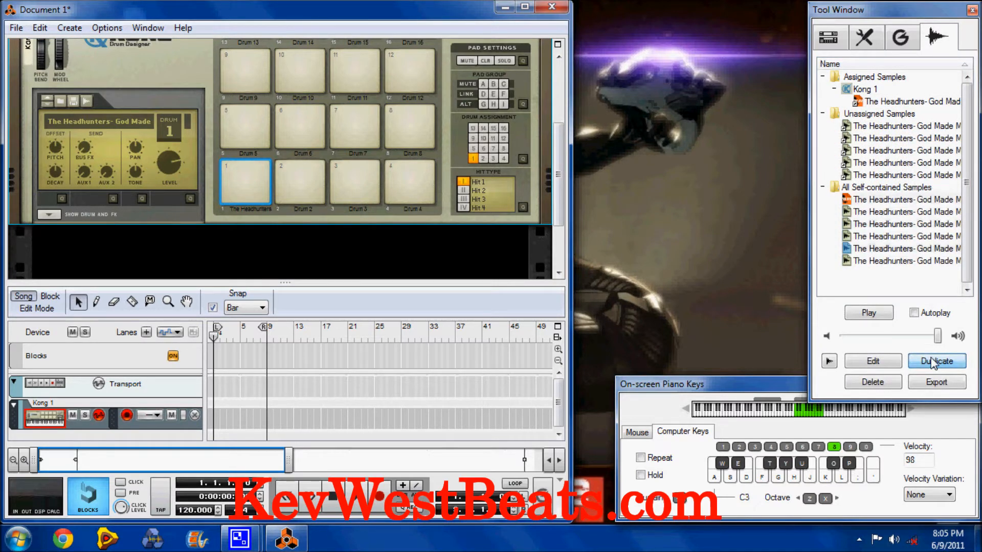
scroll(down, 3)
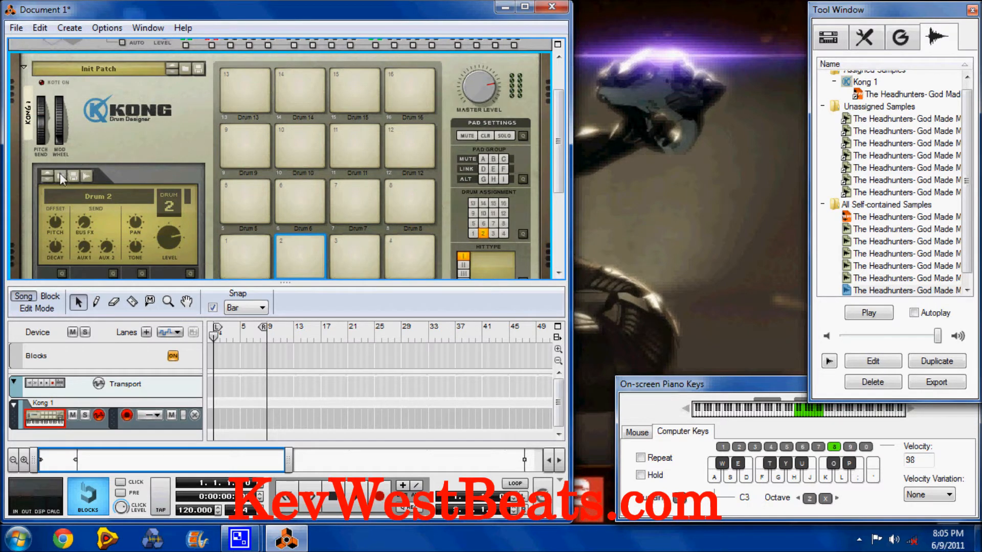
mouse_move(63, 177)
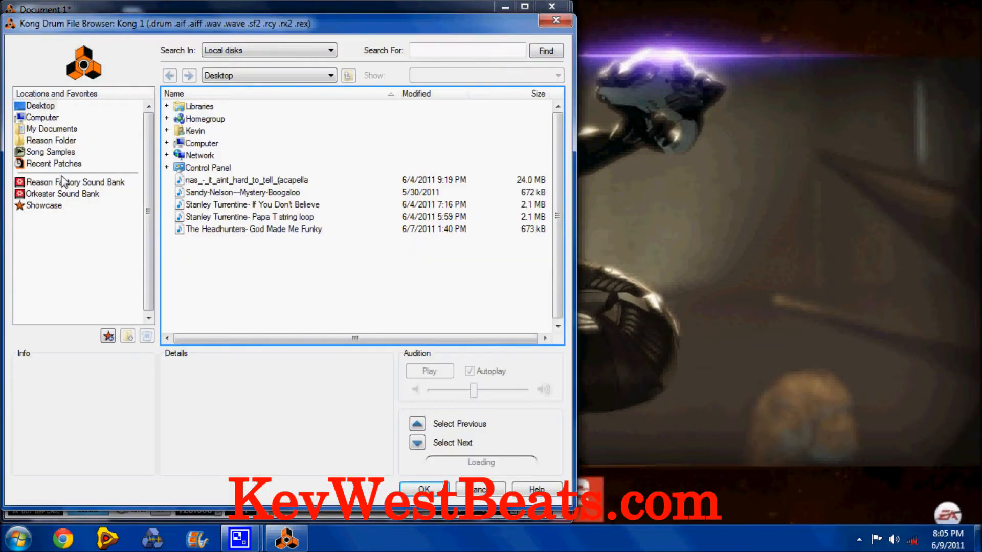
mouse_move(40, 147)
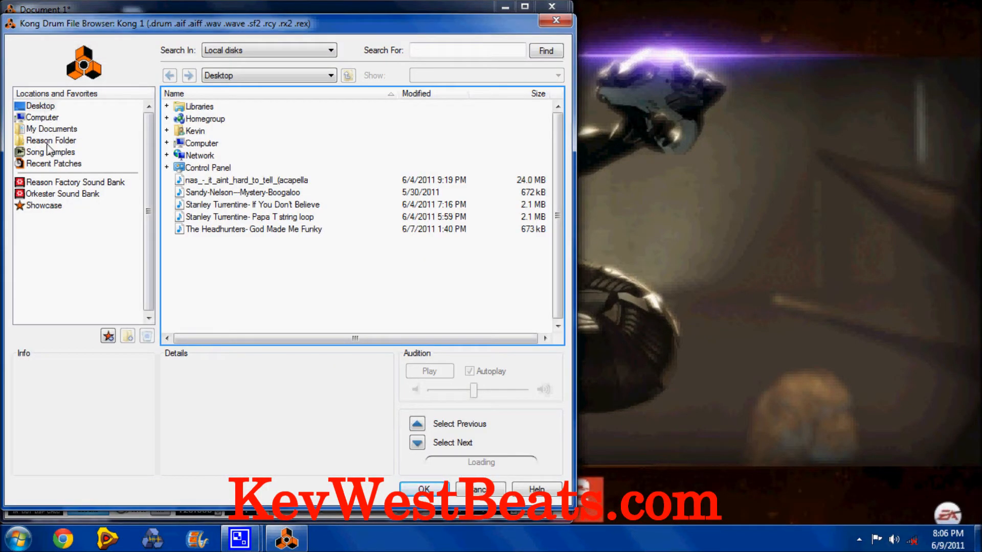
Shift-select all seven unassigned Headhunters copies in the Song Samples browser and assign them to pads.
double_click(50, 151)
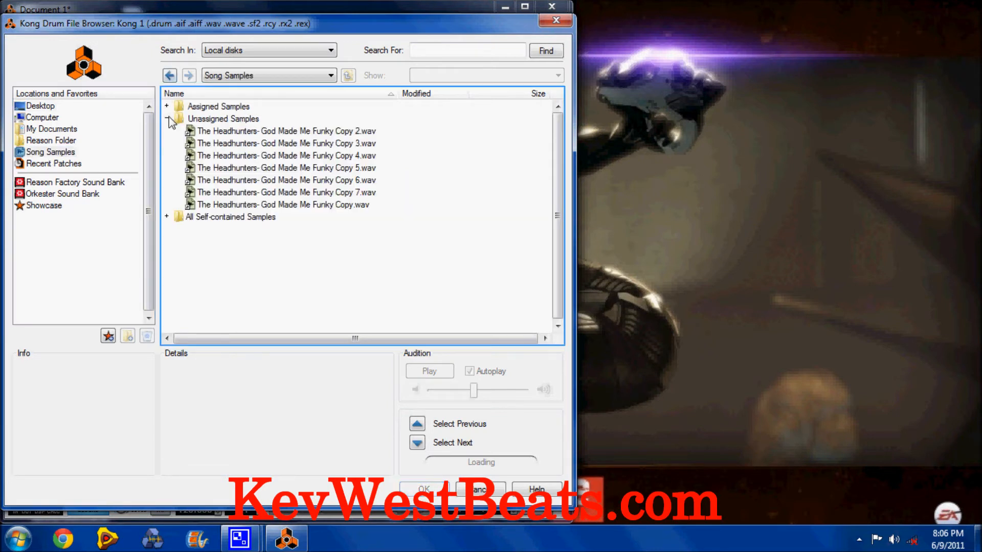
click(167, 120)
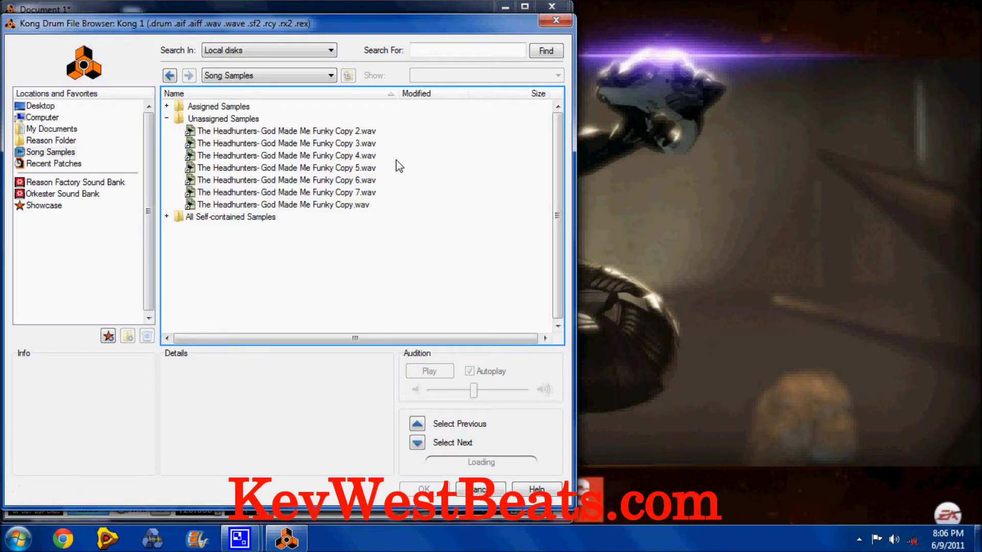
click(285, 131)
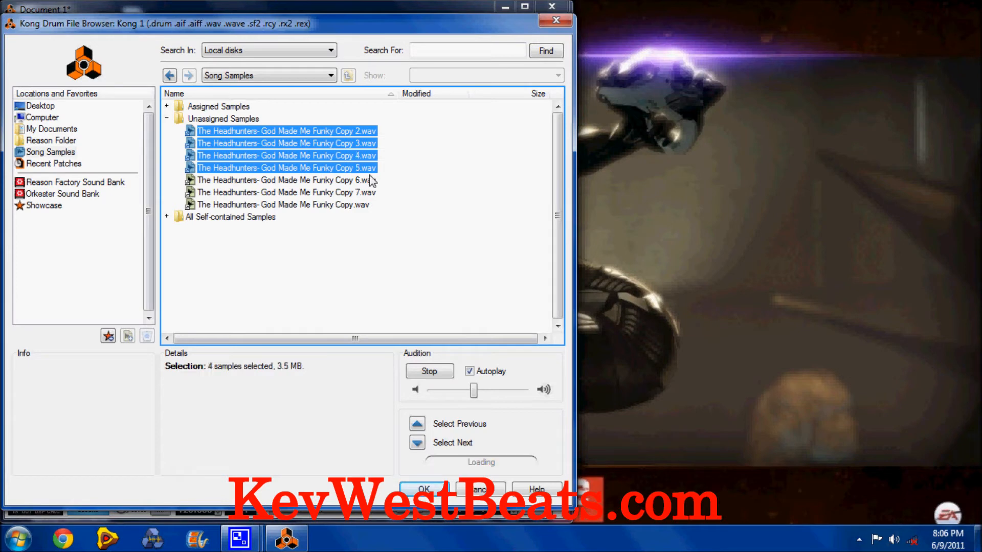
click(285, 205)
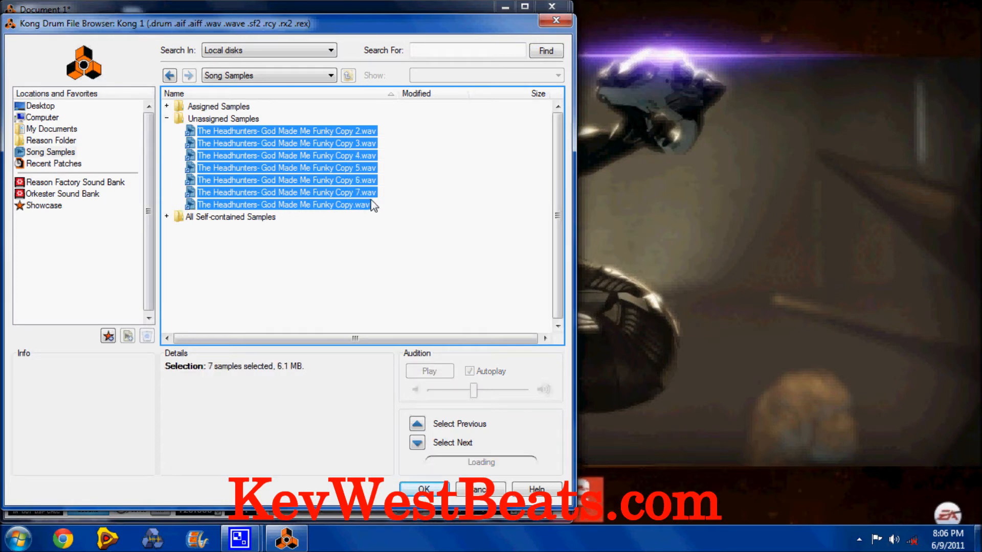
click(424, 489)
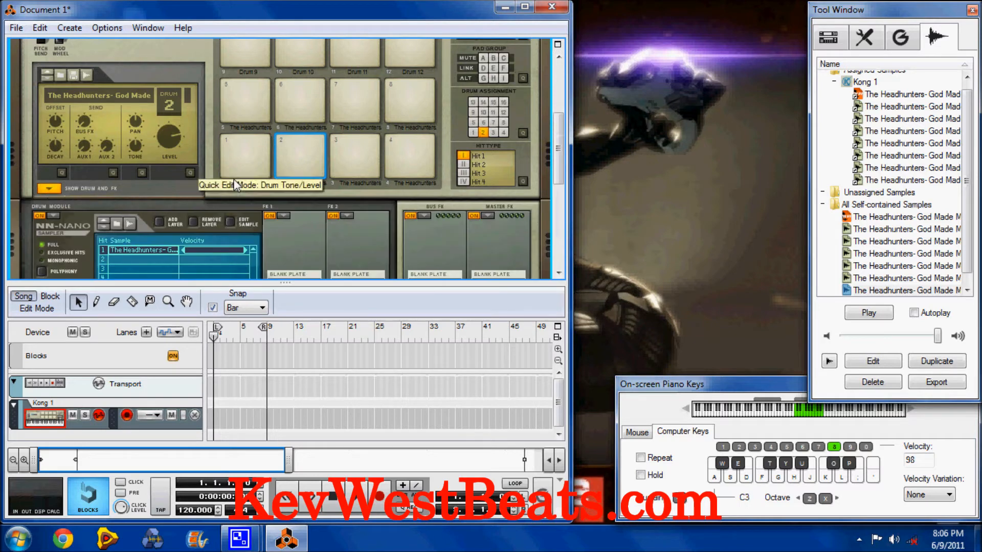
mouse_move(263, 165)
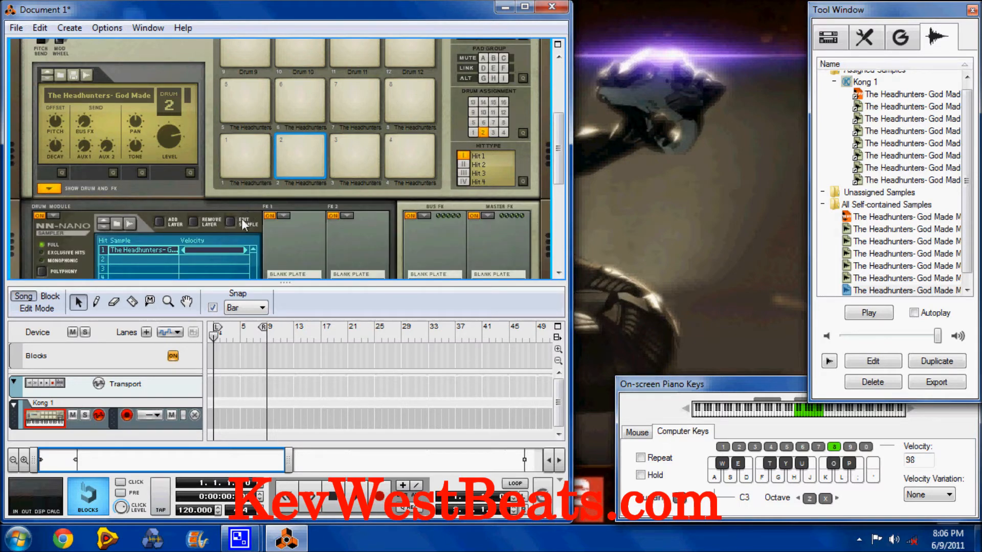
Open Headhunters Copy 2 in the NN-Nano sample editor from pad 2.
click(243, 221)
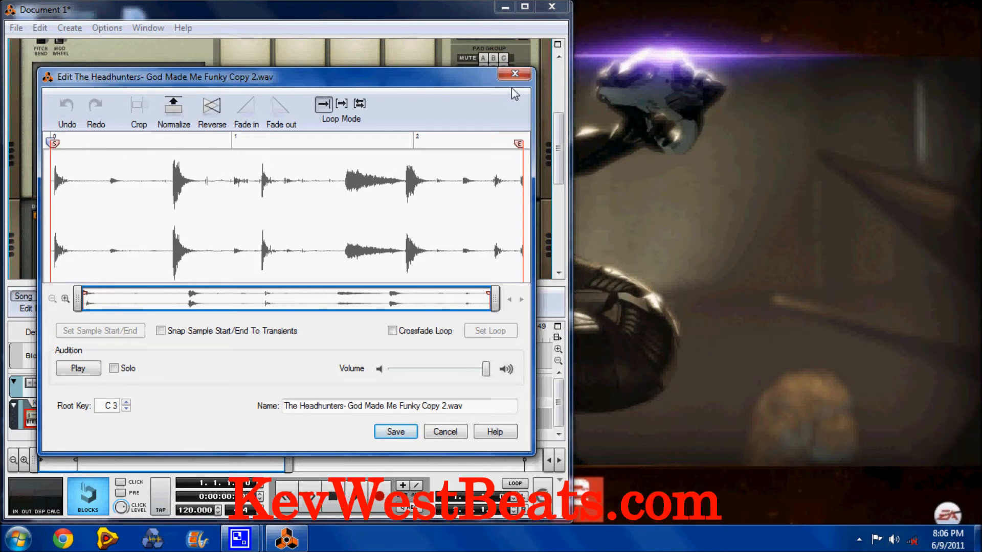
Crop the break to end after its first hit, move the start onto the transient, and save.
click(513, 73)
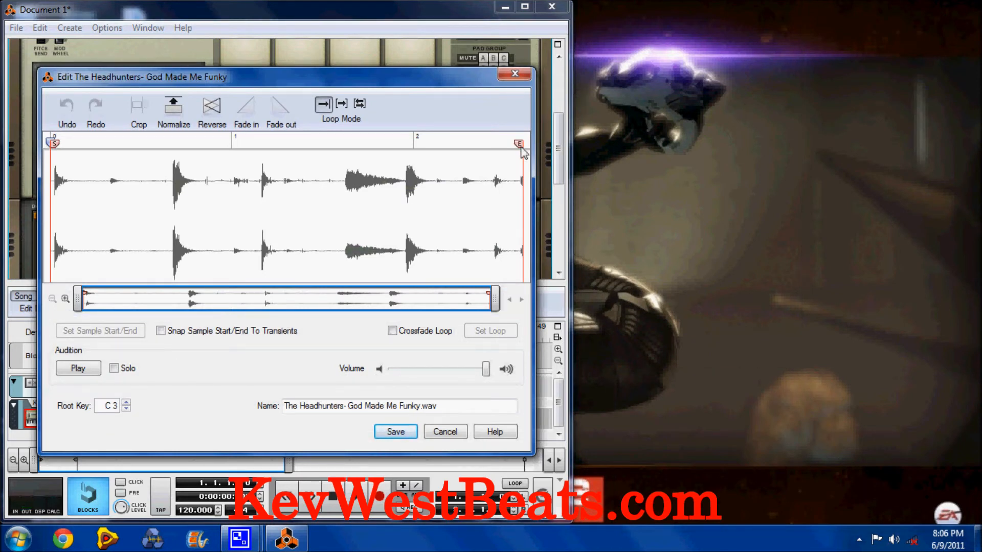
drag(519, 144, 105, 144)
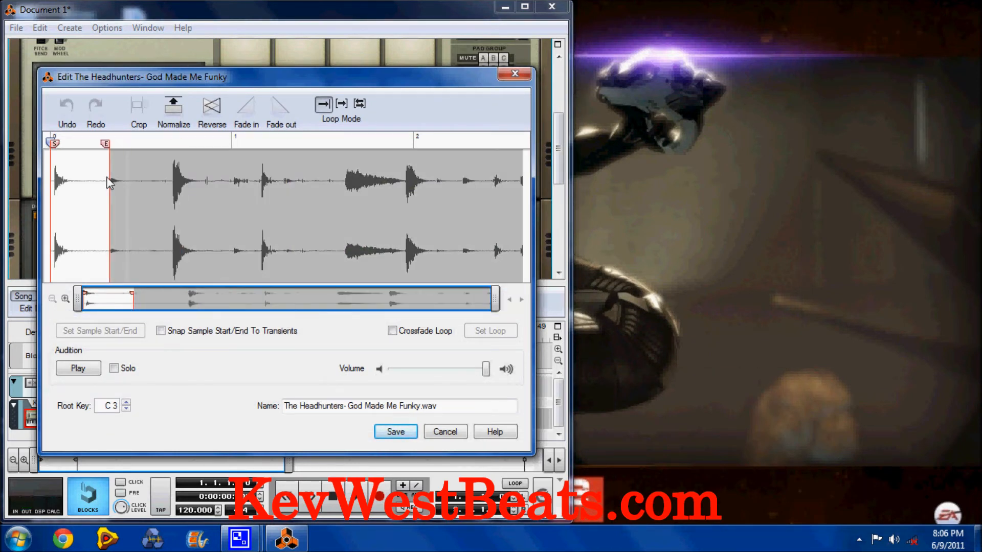
click(52, 298)
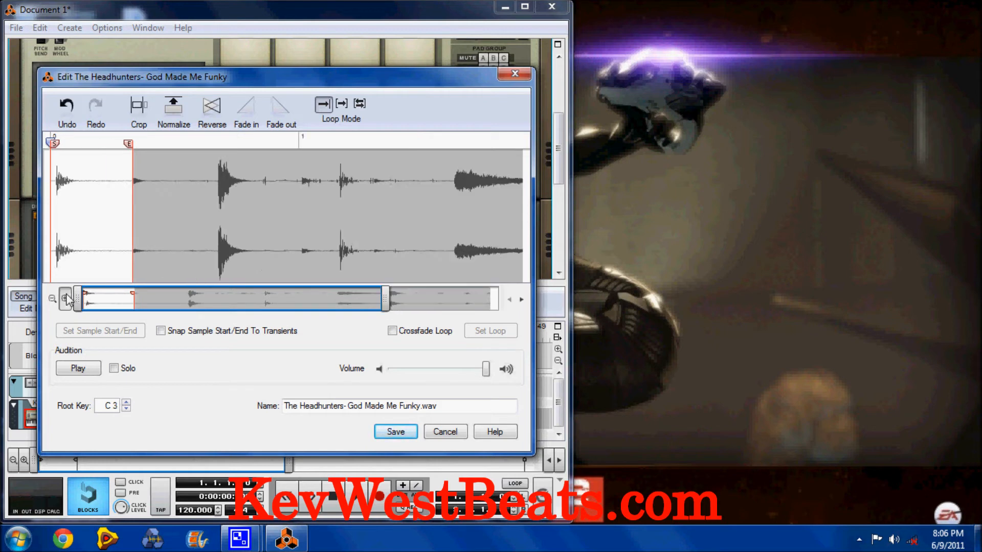
click(64, 299)
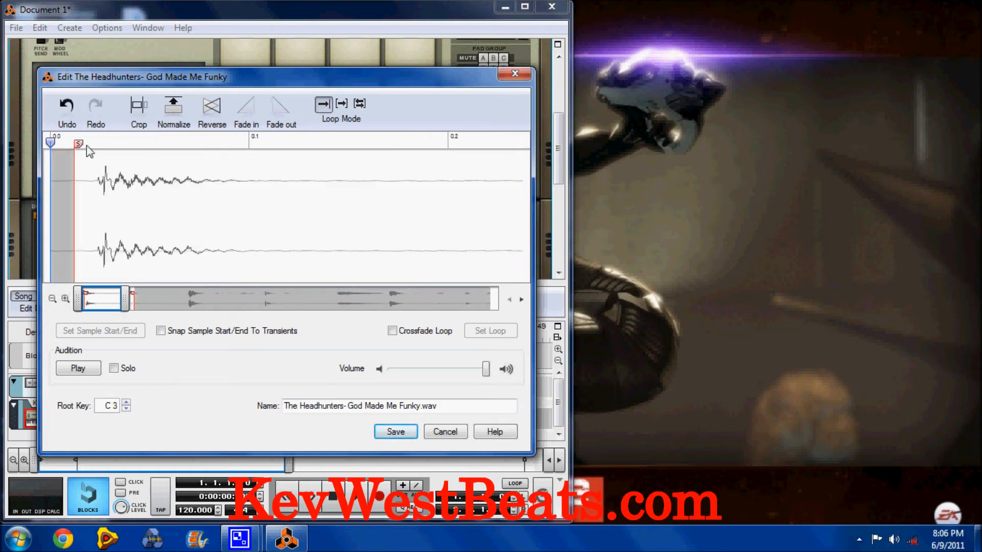
drag(78, 143, 103, 144)
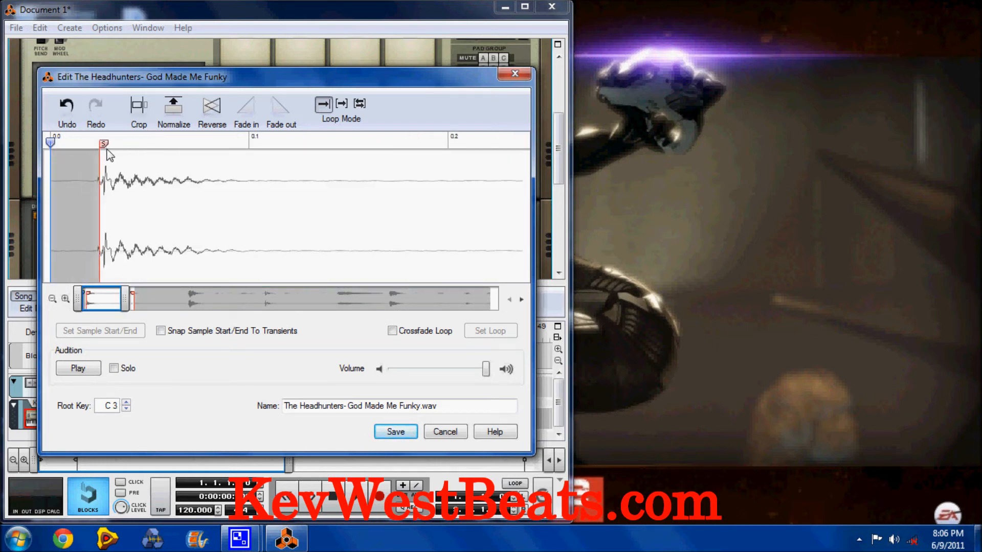
click(78, 369)
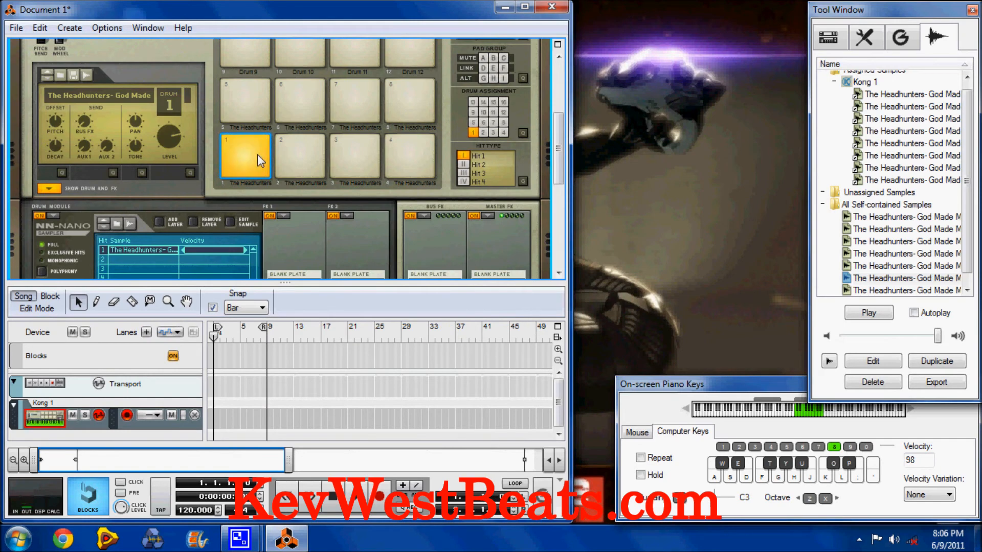
Select the next pad and open Headhunters Copy 3 in the sample editor.
click(301, 156)
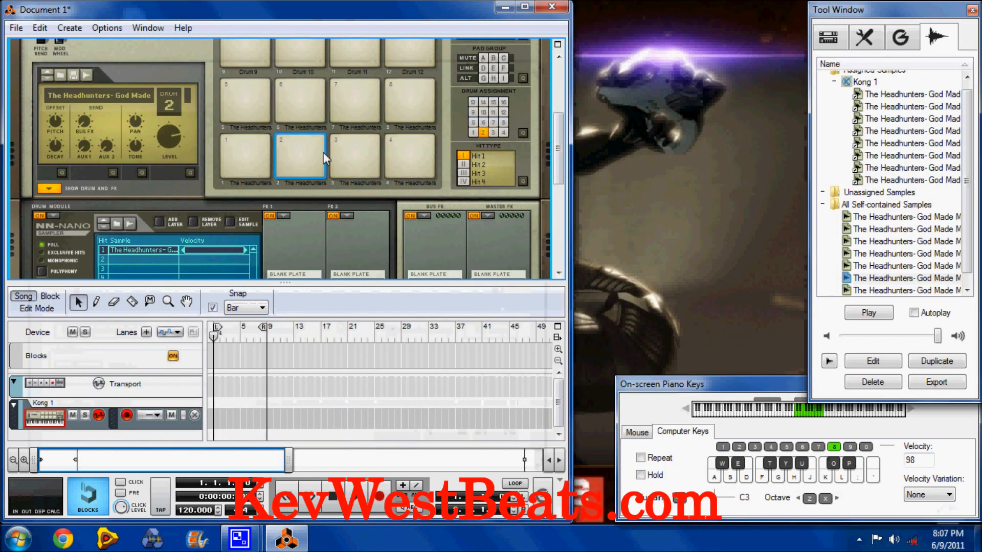
click(355, 156)
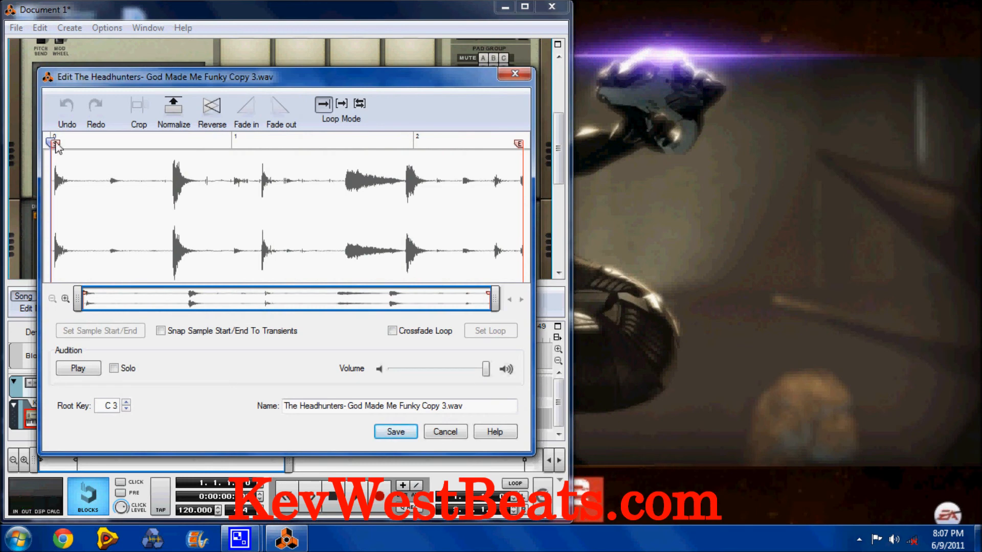
Move the sample start marker onto the chosen hit so Copy 3 holds a single drum hit.
drag(51, 142, 172, 142)
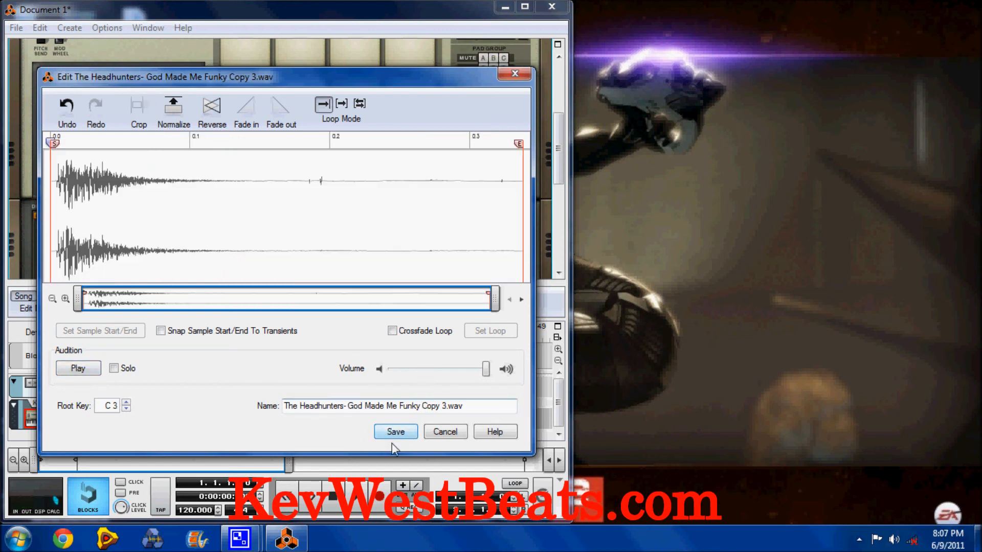
Save the Copy 3 crop and audition the trimmed hits on pads 2 and 1.
click(396, 431)
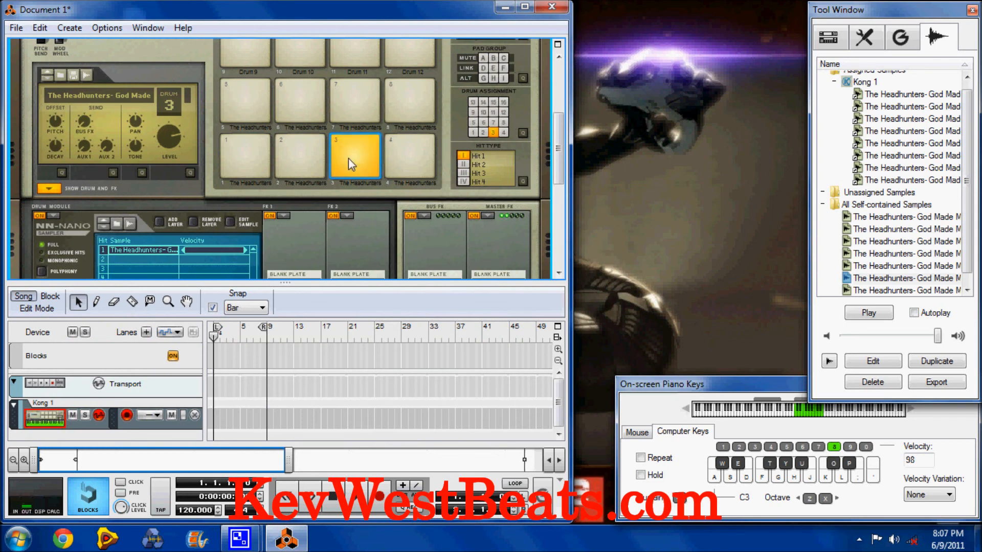
click(299, 155)
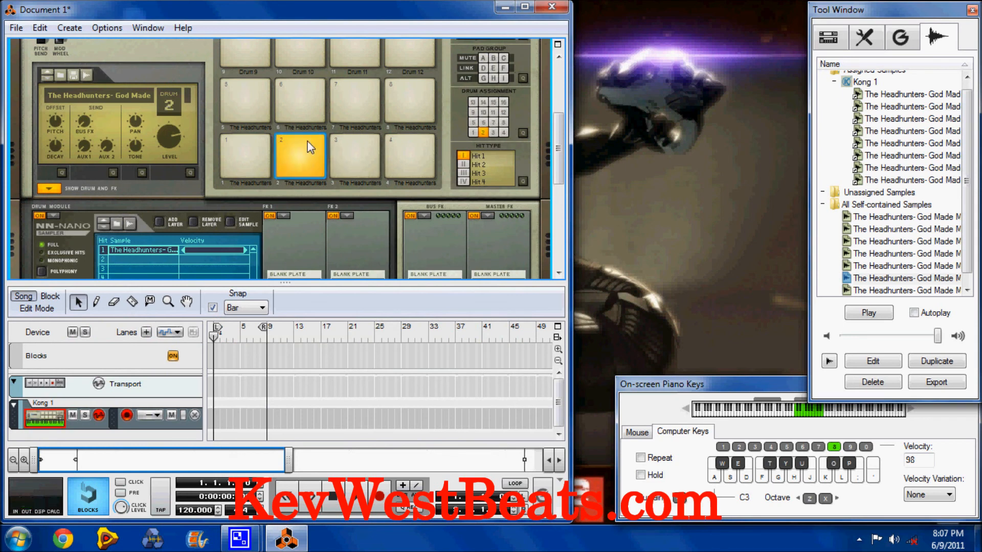
click(245, 155)
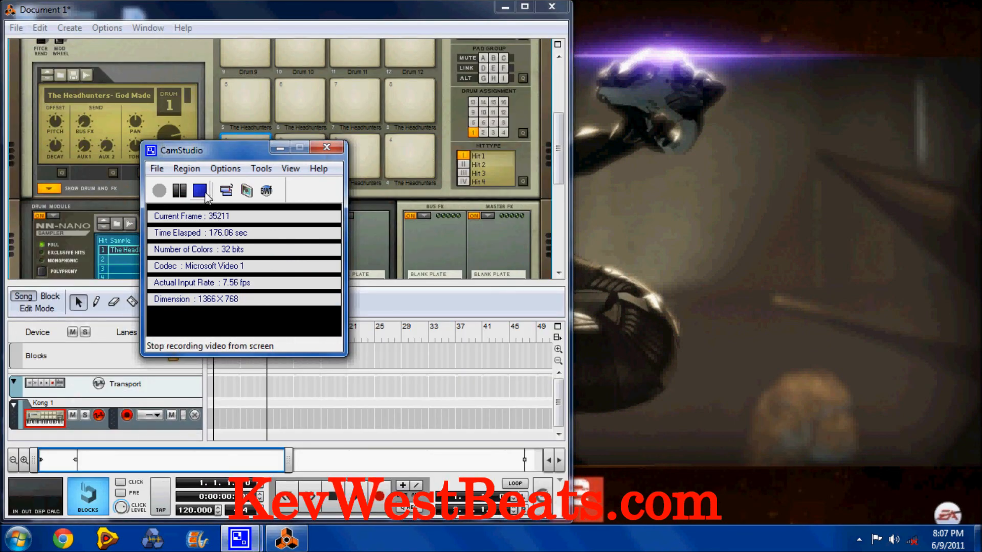
mouse_move(201, 191)
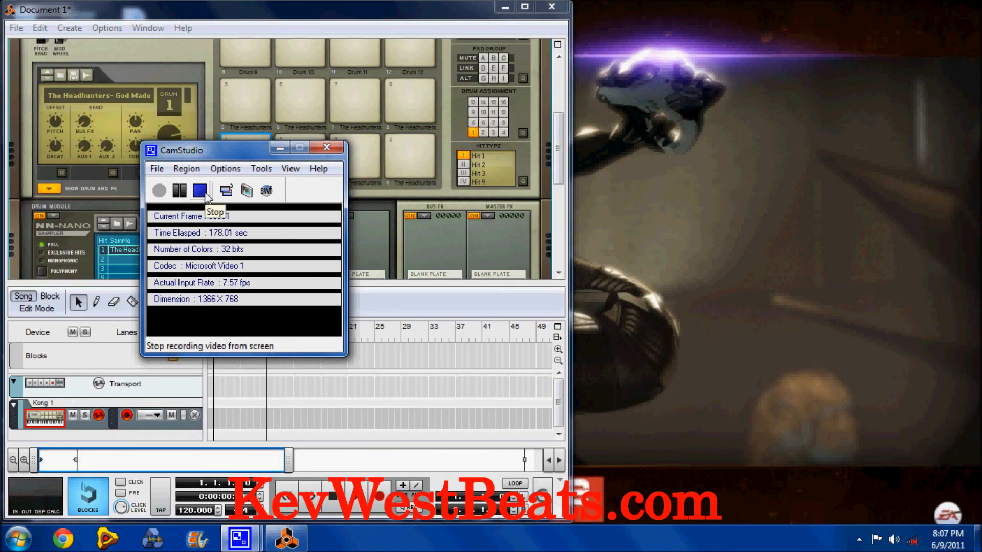